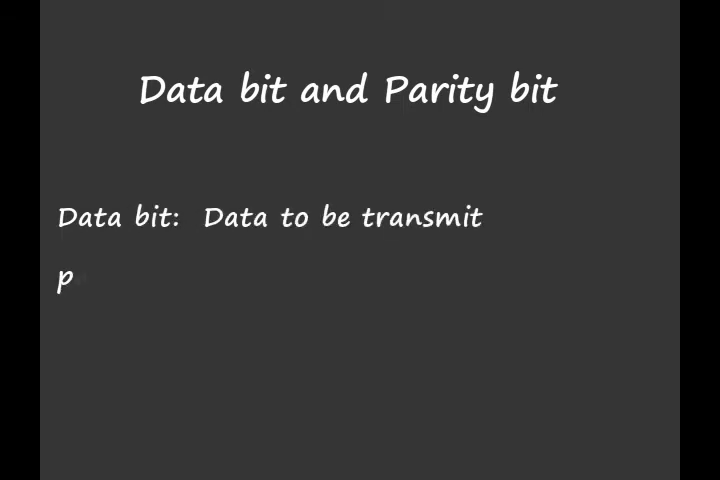
Write that a parity bit is the extra bit stream sent along with the data bits
type("arity bit: In the extra bit/ stream sent along wit")
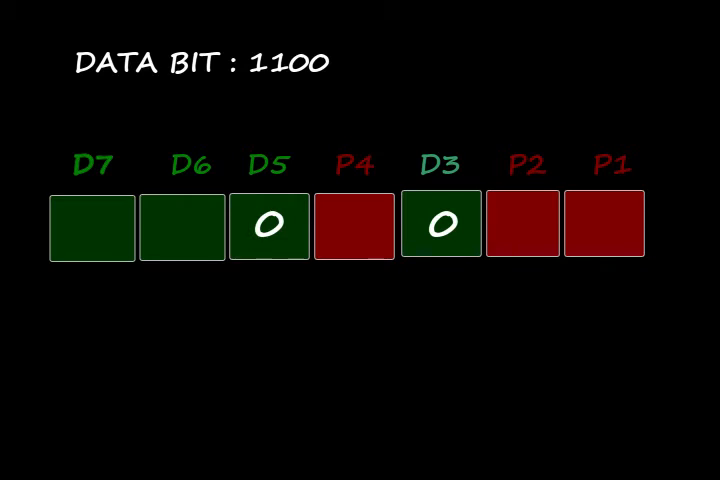
left_click(184, 224)
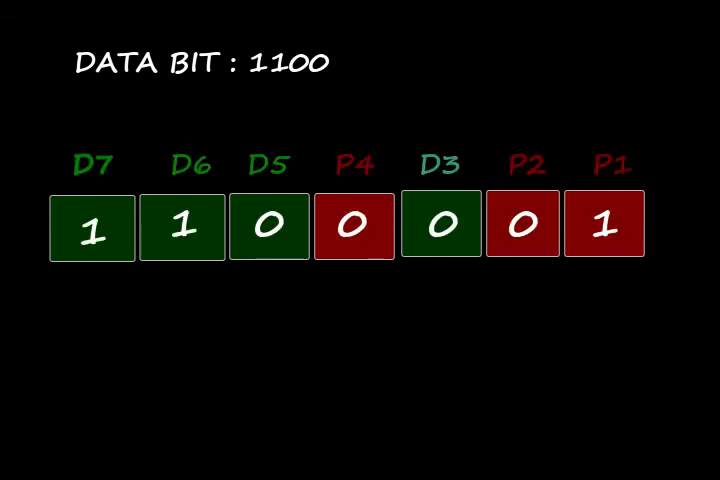
Flip bit D6 from 1 to a red 0 so the codeword reads 1000001
left_click(190, 224)
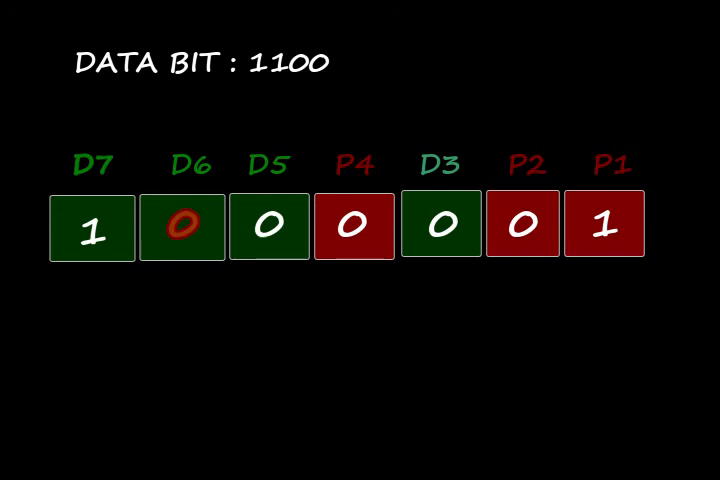